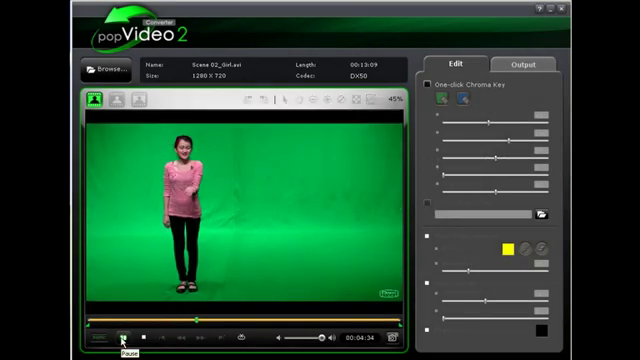
# Pause and resume the preview of the girl's green-screen clip
pyautogui.click(123, 336)
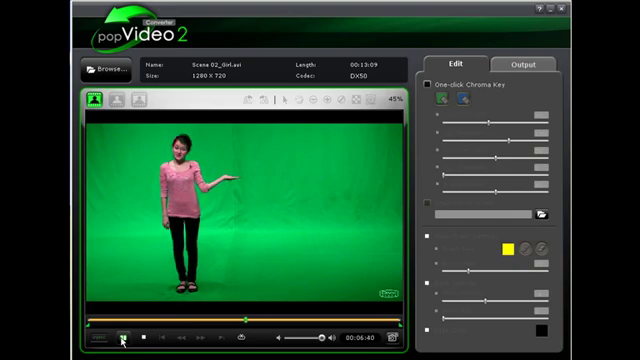
pyautogui.click(107, 69)
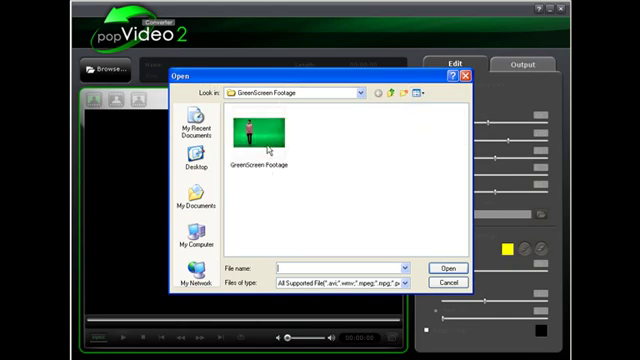
# Choose GreenScreen Footage.avi from the GreenScreen Footage folder to load it
pyautogui.click(449, 268)
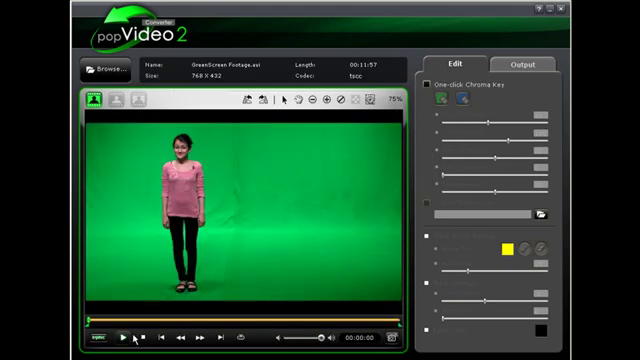
# Preview the newly loaded GreenScreen Footage clip
pyautogui.click(122, 337)
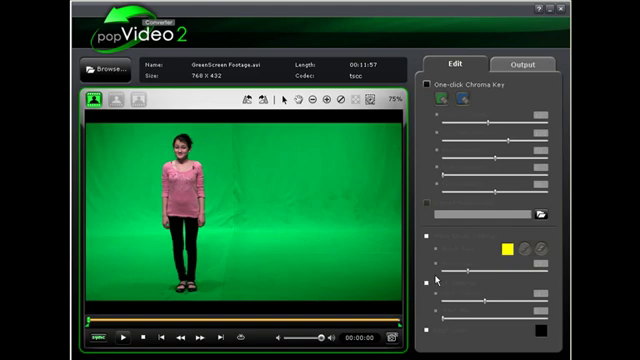
pyautogui.moveTo(420, 288)
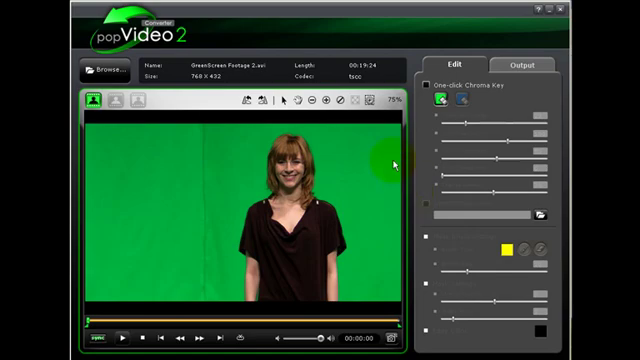
# Enable One-click Chroma Key and sample the green background colour with the eyedropper
pyautogui.click(414, 85)
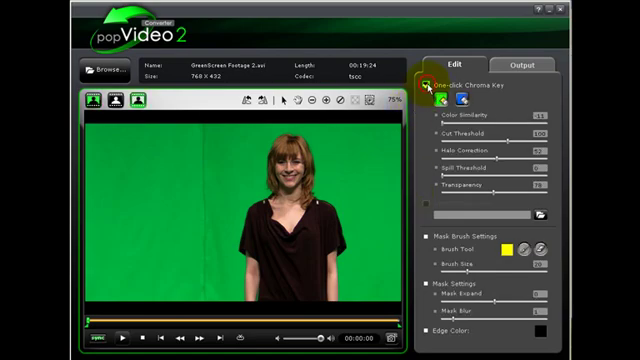
pyautogui.click(430, 78)
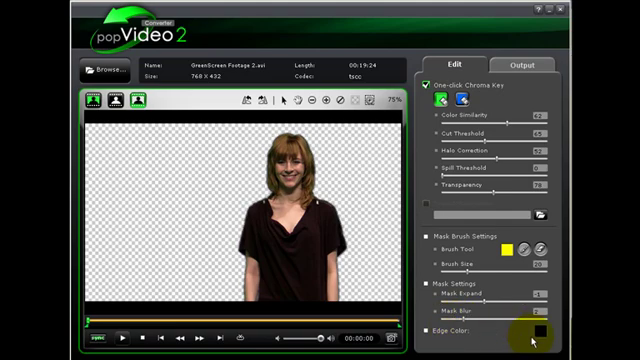
# Set the keyed edge colour to red, then compare the original footage with the keyed result
pyautogui.click(534, 330)
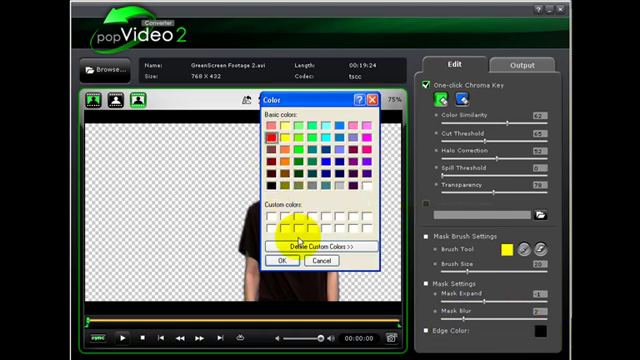
pyautogui.click(278, 260)
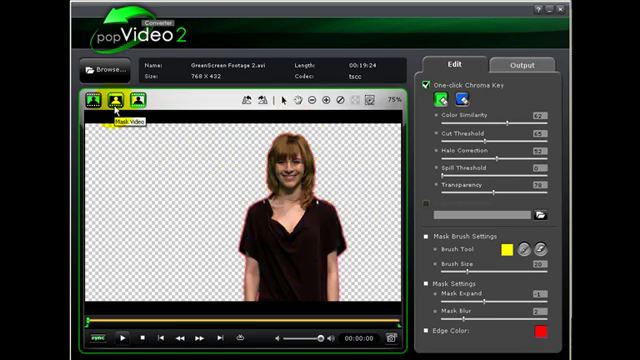
pyautogui.click(95, 99)
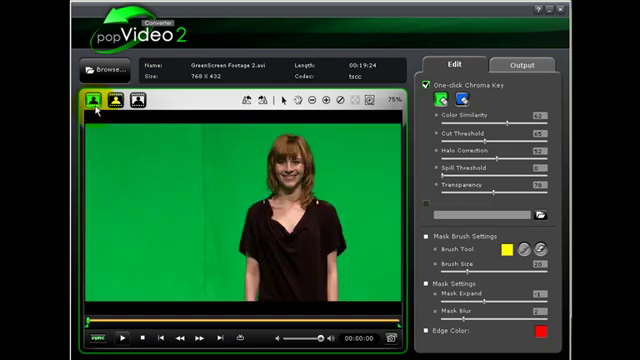
pyautogui.click(121, 97)
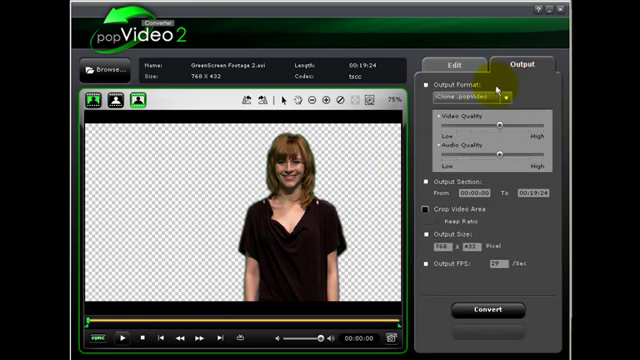
pyautogui.moveTo(385, 198)
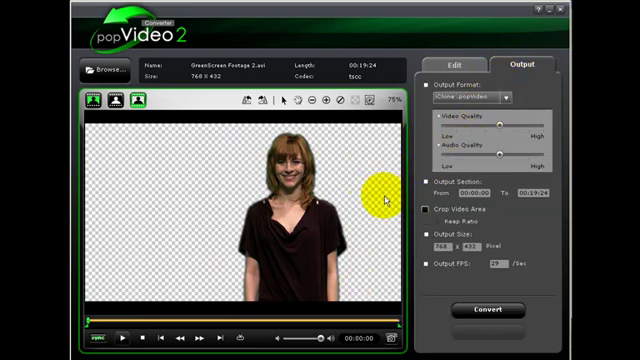
# Adjust output video and audio quality and enable Crop Video Area fitted around the woman
pyautogui.moveTo(374, 198); pyautogui.dragTo(180, 158)
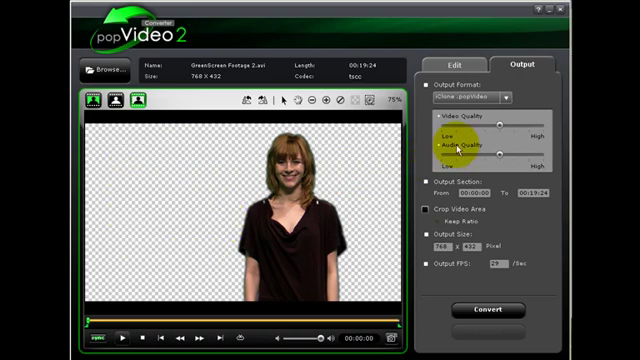
pyautogui.click(507, 95)
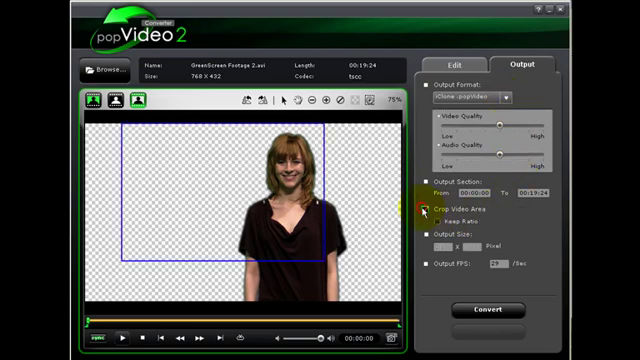
pyautogui.click(421, 206)
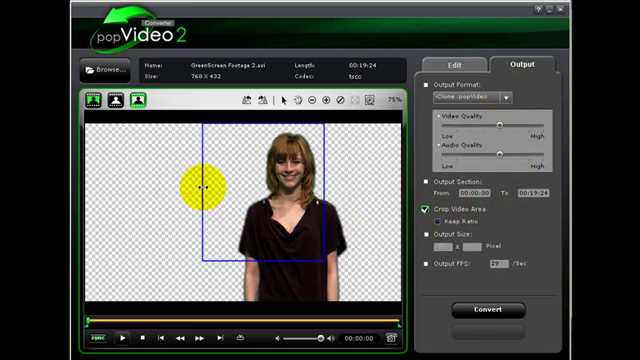
pyautogui.moveTo(197, 185); pyautogui.dragTo(345, 270)
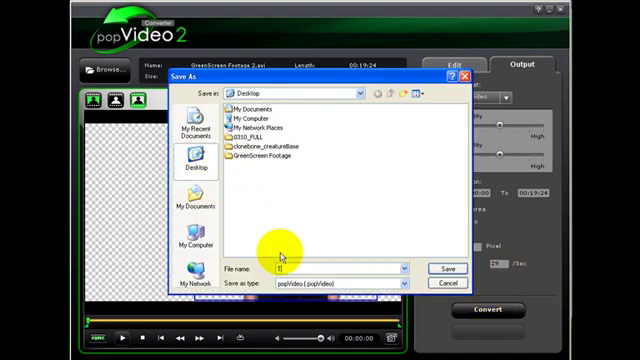
# Enter a file name for the converted popVideo clip in the Save As dialog
pyautogui.click(444, 269)
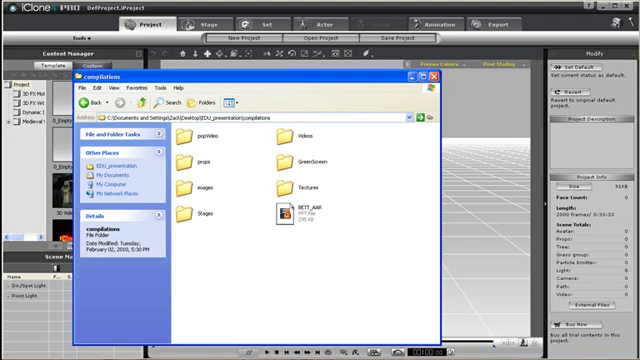
# Open the popVideo folder inside compilations to show the Sequence 03 clip
pyautogui.click(200, 135)
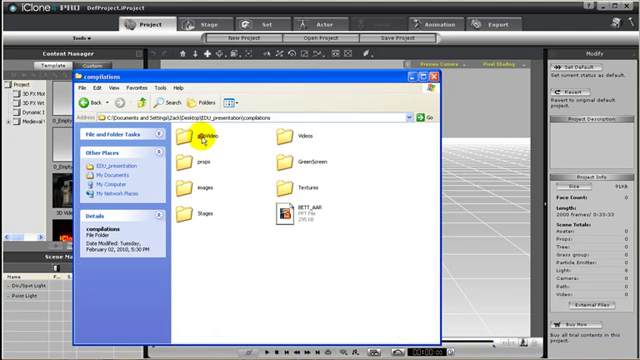
pyautogui.doubleClick(207, 135)
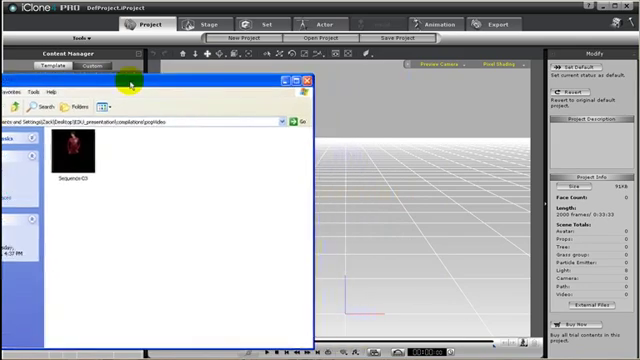
pyautogui.moveTo(220, 186)
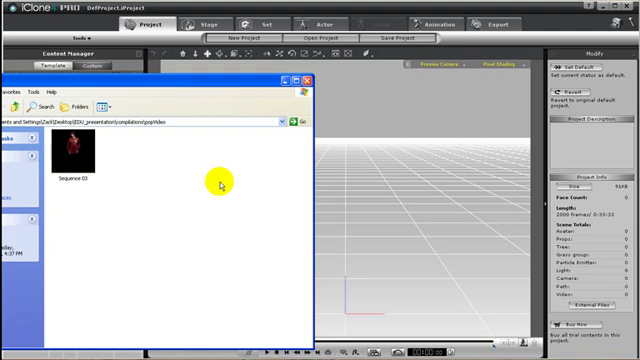
pyautogui.click(72, 170)
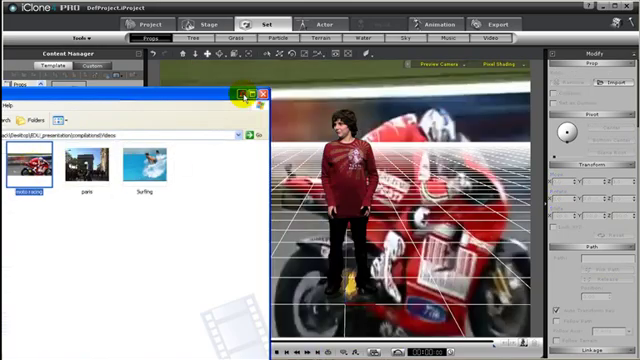
# Minimize the Videos folder window to clear the view of the scene
pyautogui.click(263, 93)
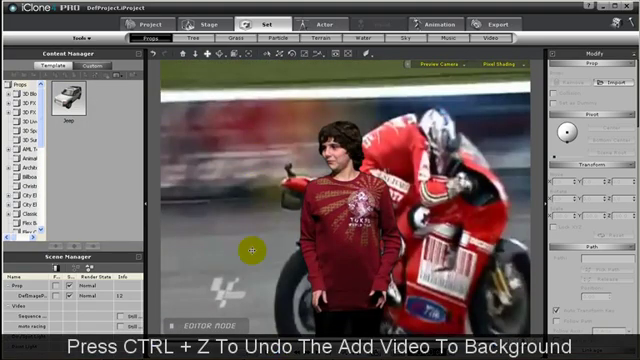
# Undo adding the motorbike racing video to the background with Ctrl+Z
pyautogui.press('ctrl+z')
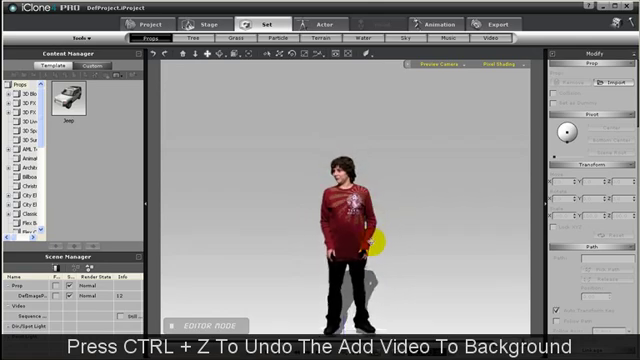
pyautogui.press('ctrl+z')
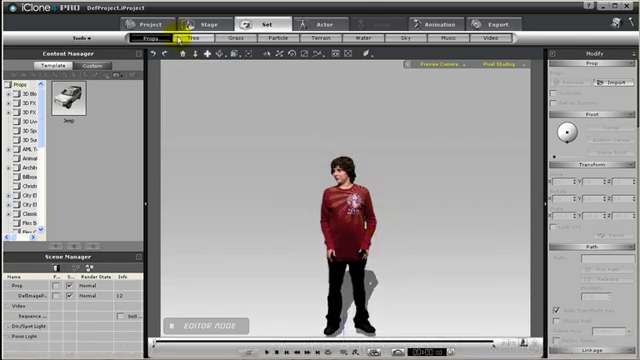
# Browse the project templates in the content library
pyautogui.click(152, 23)
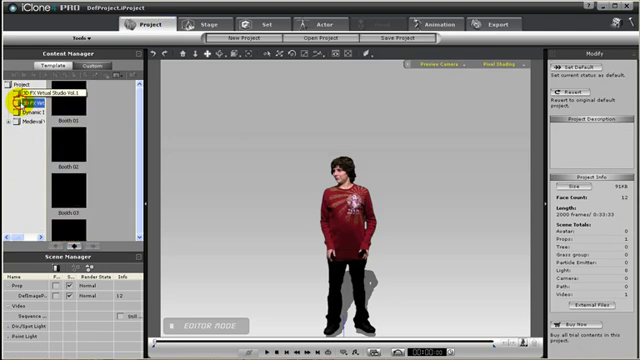
pyautogui.scroll(-3)
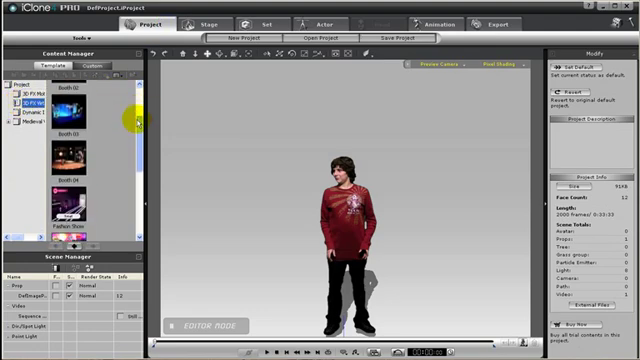
pyautogui.scroll(3)
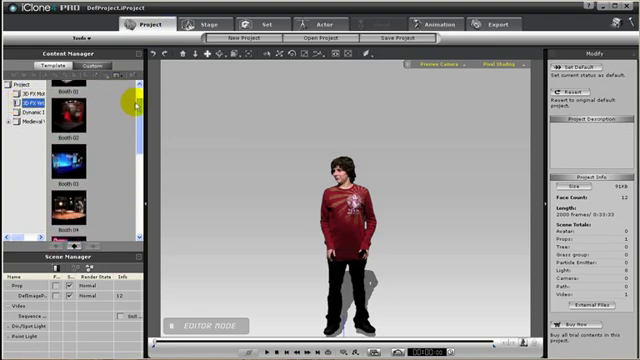
# Load a saved custom 3D scene from Stage > 3D Scene > Custom, placing the actor in the storybook set
pyautogui.click(200, 20)
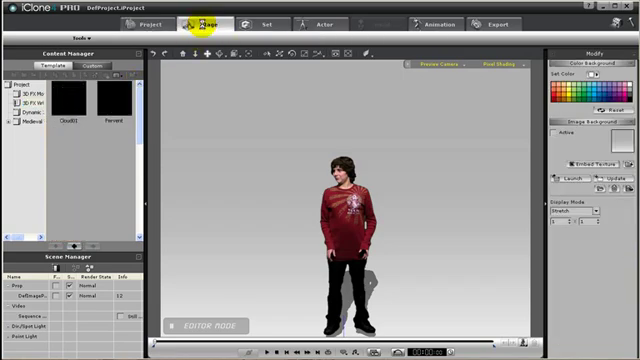
pyautogui.click(290, 37)
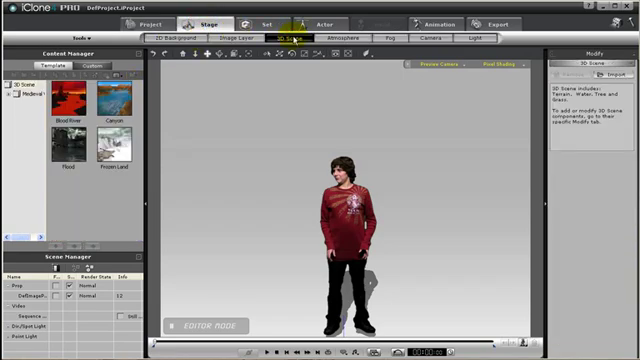
pyautogui.click(97, 66)
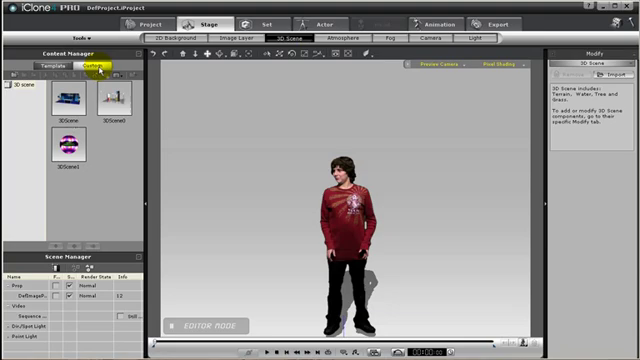
pyautogui.doubleClick(64, 107)
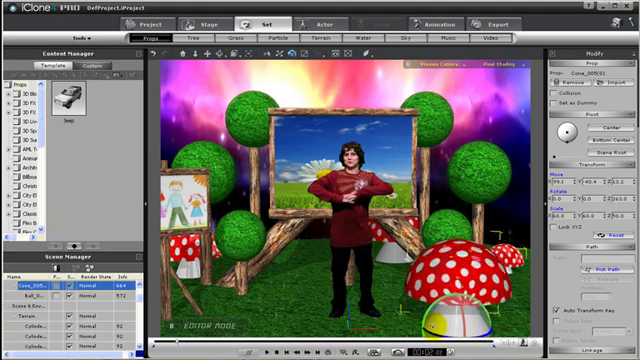
# Play the actor's dance in the storybook set, then stop the playback
pyautogui.click(268, 348)
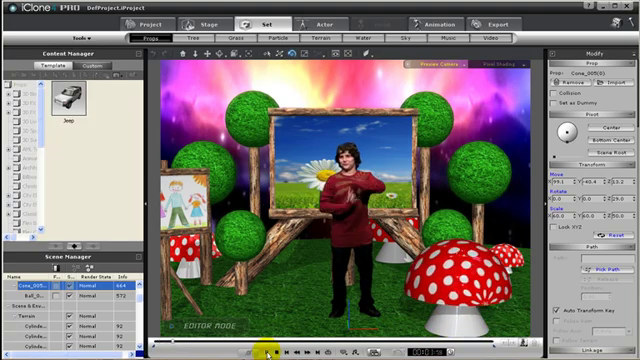
pyautogui.click(264, 349)
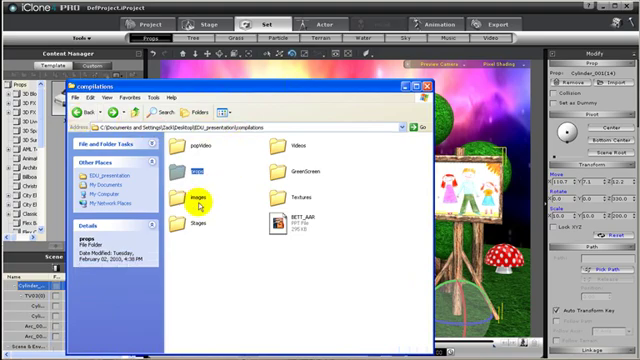
pyautogui.doubleClick(190, 200)
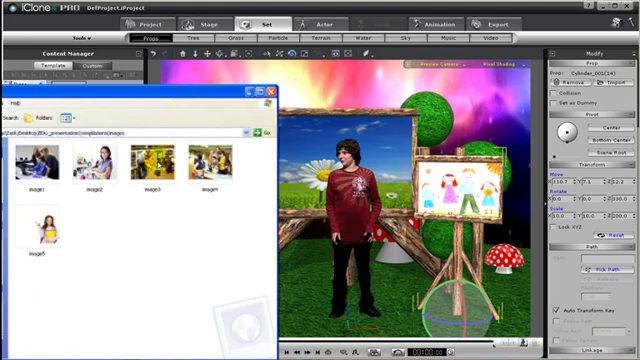
pyautogui.doubleClick(153, 162)
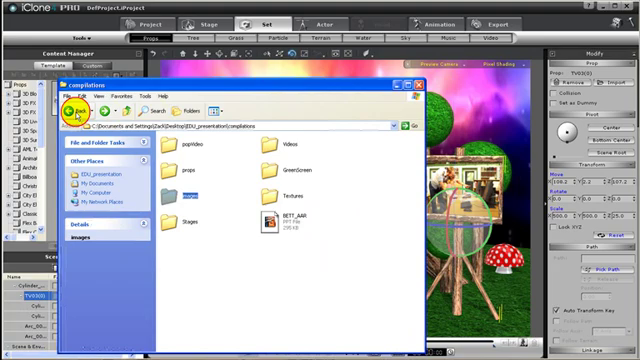
# Apply an Arc de Triomphe video from the Videos folder to the right picture frame prop
pyautogui.doubleClick(278, 153)
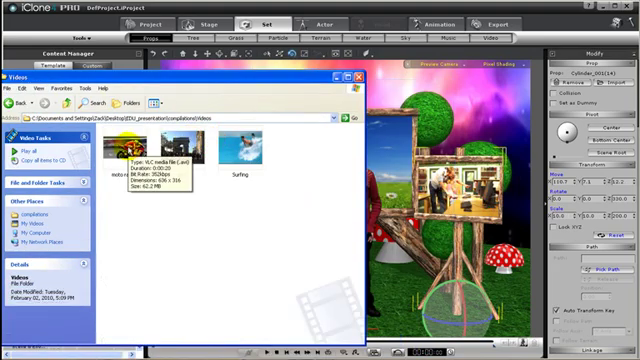
pyautogui.click(182, 152)
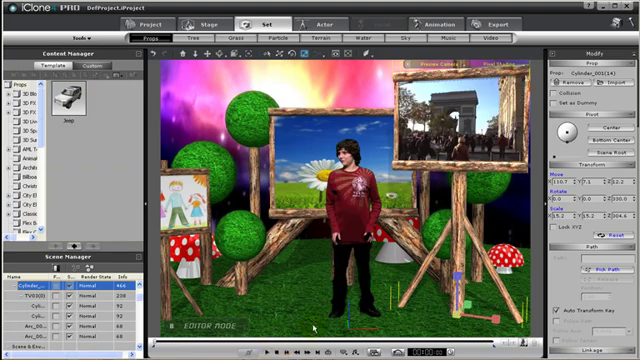
pyautogui.click(499, 22)
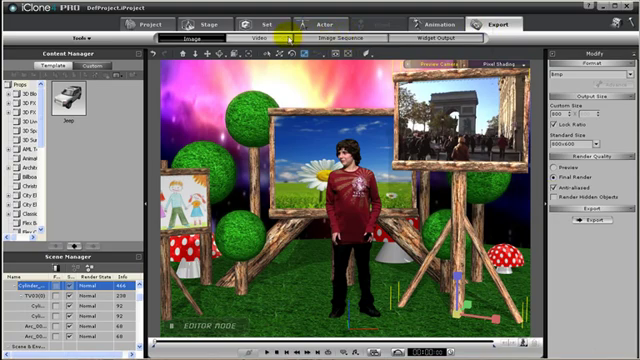
# Choose AVI video export and browse the Standard Size resolution list
pyautogui.click(256, 37)
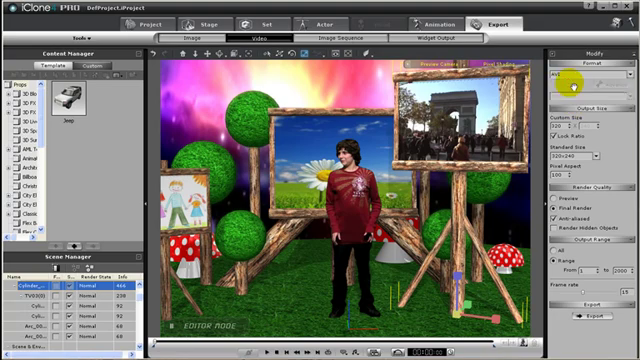
pyautogui.click(591, 149)
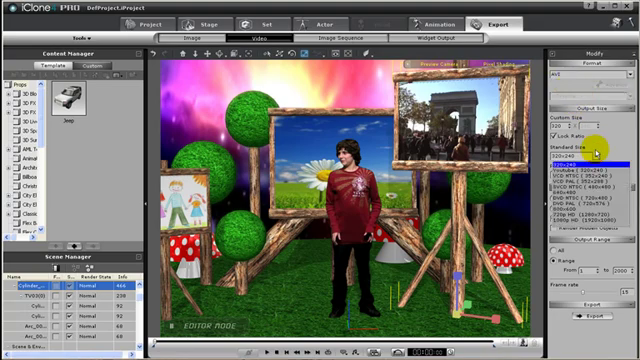
pyautogui.click(585, 170)
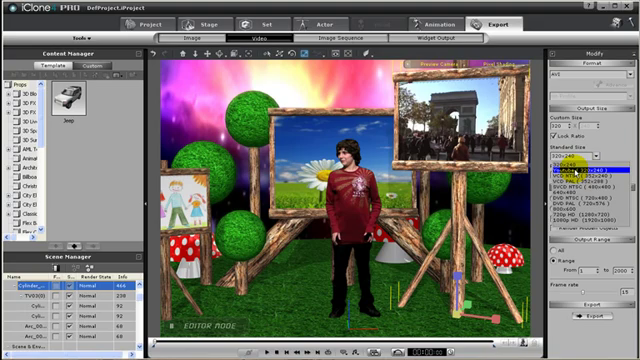
pyautogui.click(590, 197)
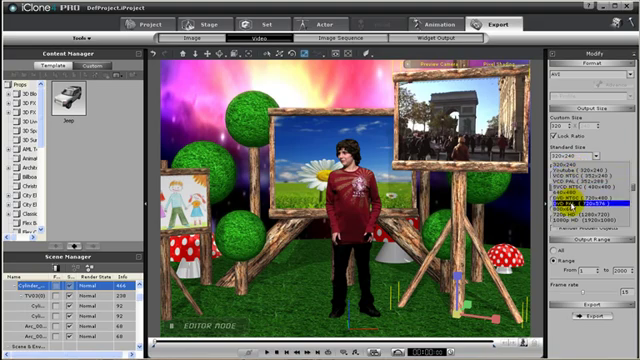